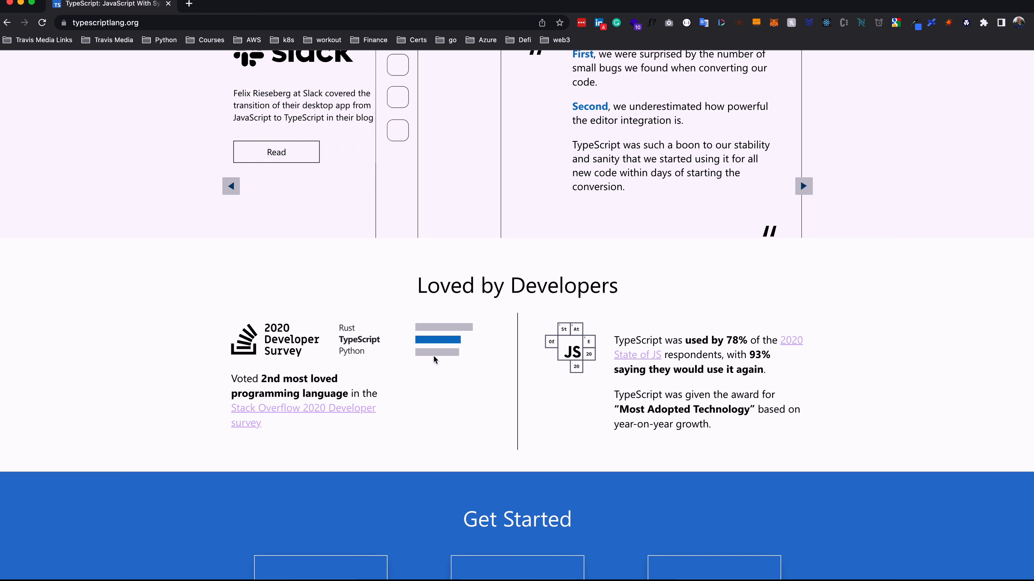
pyautogui.moveTo(274, 348)
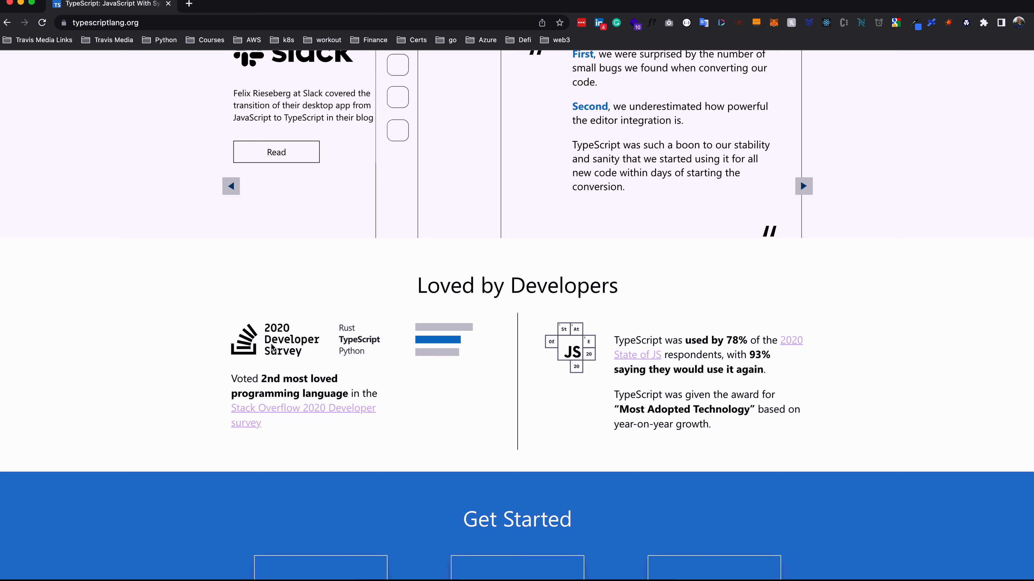
pyautogui.moveTo(371, 344)
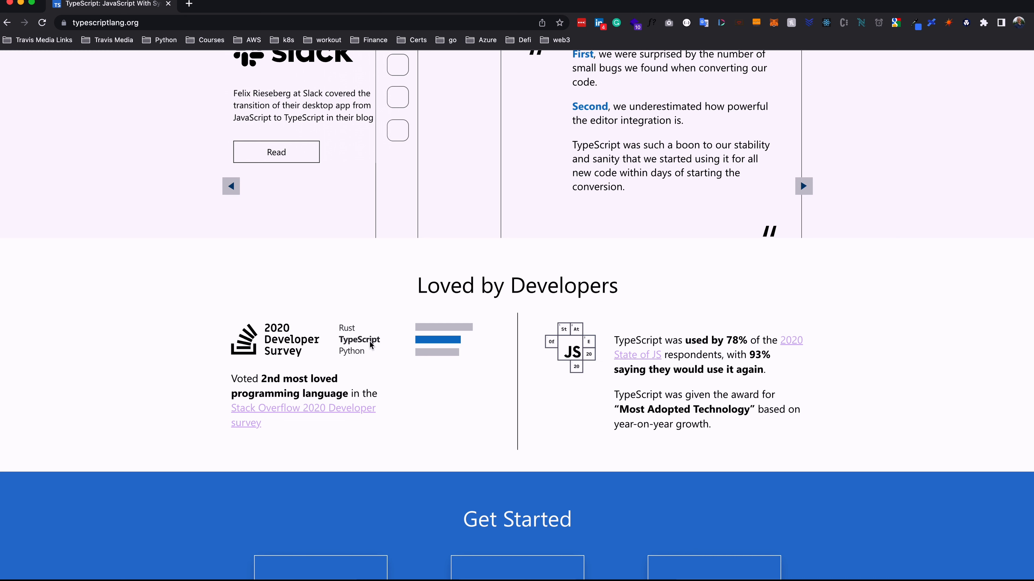
pyautogui.moveTo(428, 346)
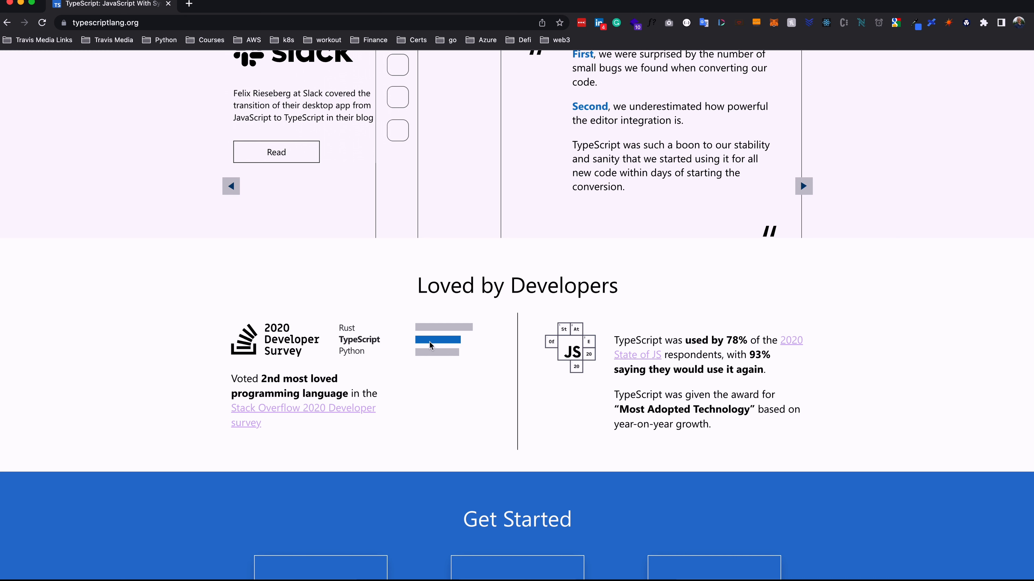
pyautogui.moveTo(645, 337)
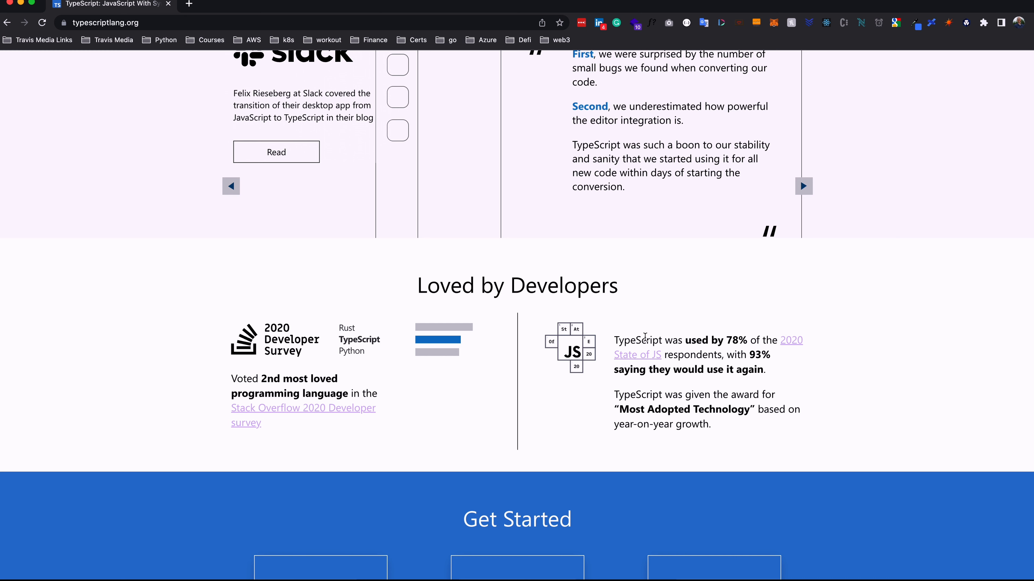
pyautogui.moveTo(644, 365)
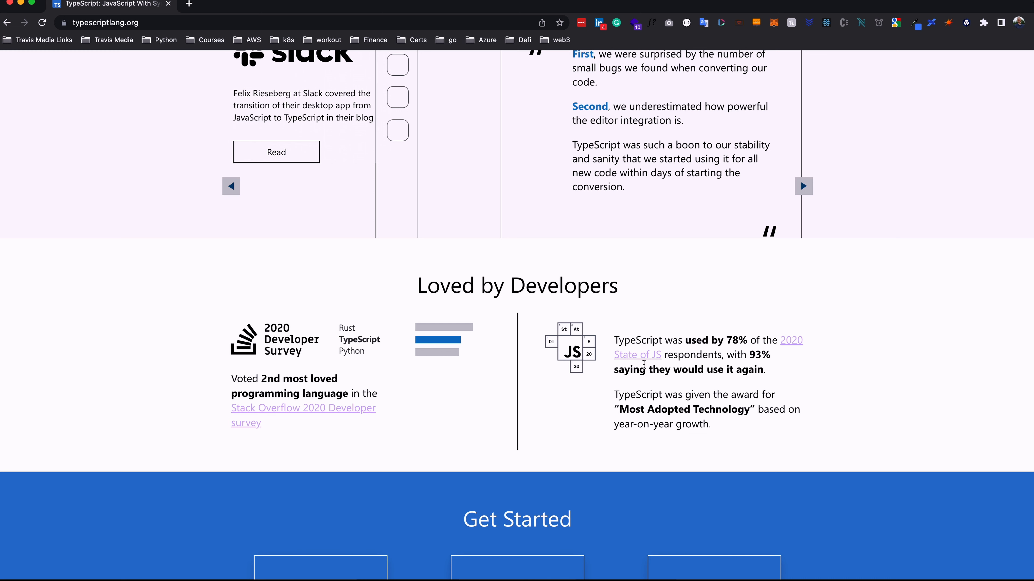
pyautogui.moveTo(653, 337)
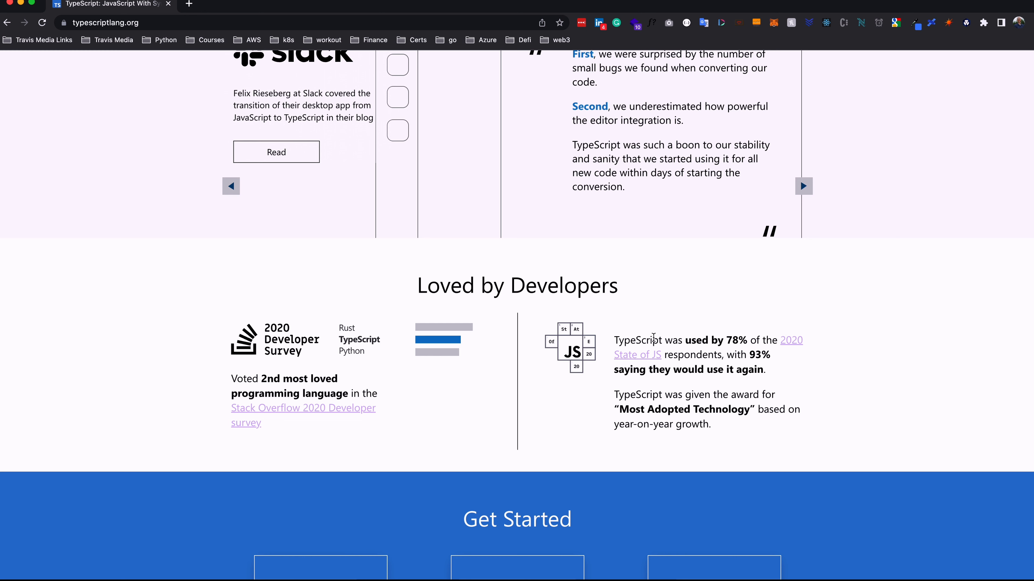
pyautogui.moveTo(787, 343)
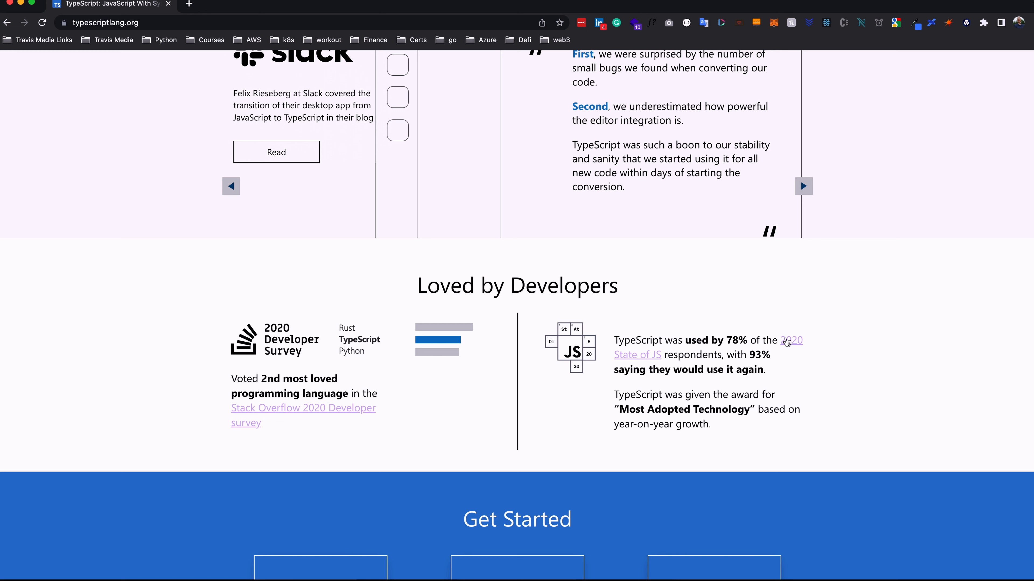
pyautogui.moveTo(691, 355)
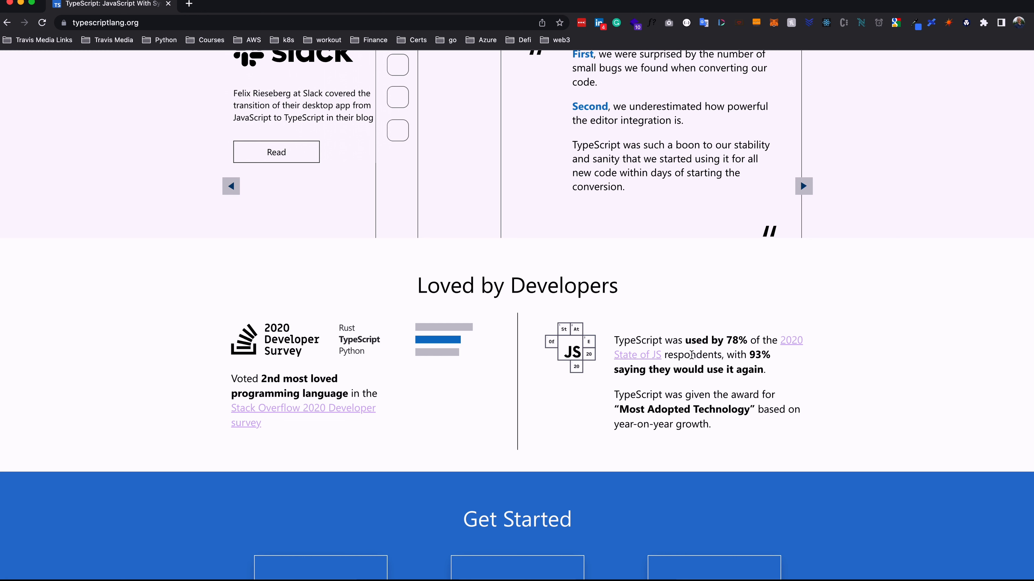
pyautogui.moveTo(693, 389)
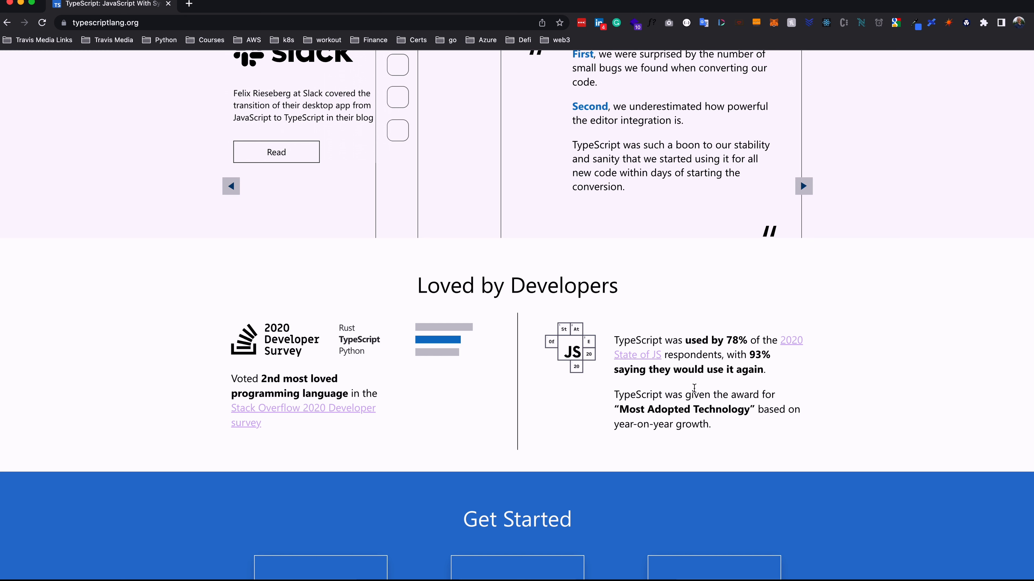